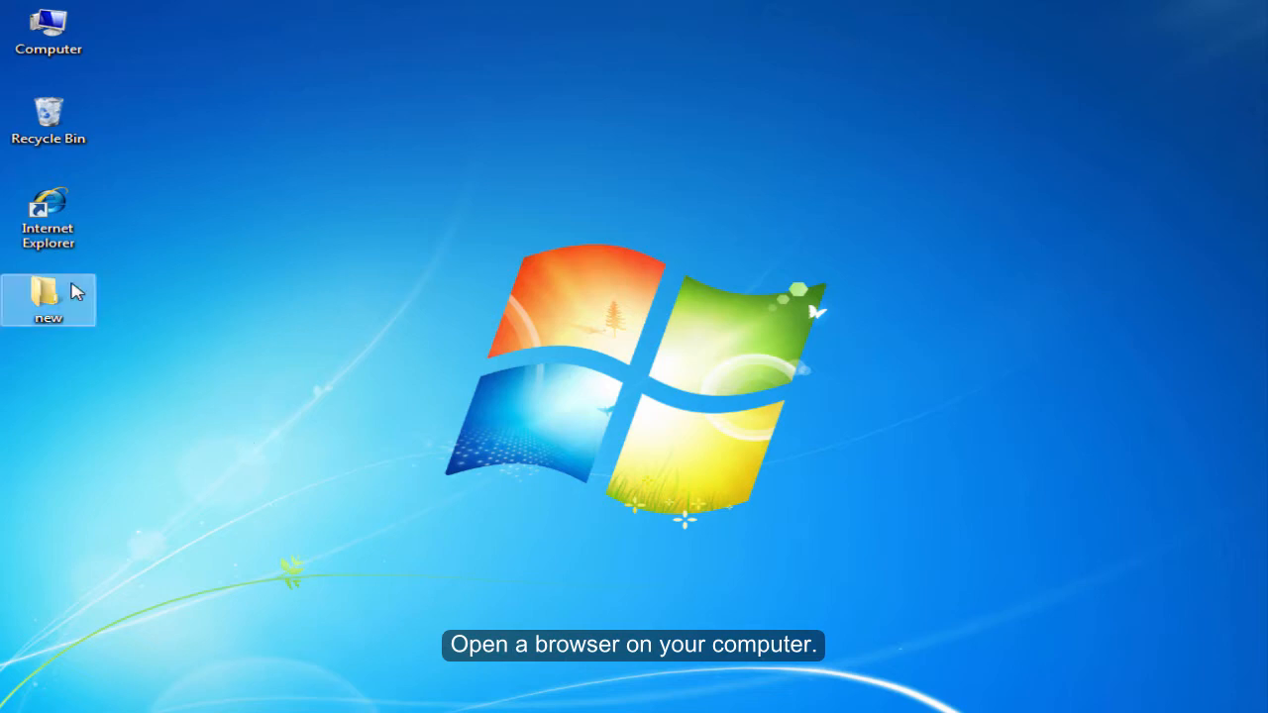
- Launch Internet Explorer from its desktop icon
left_click(48, 216)
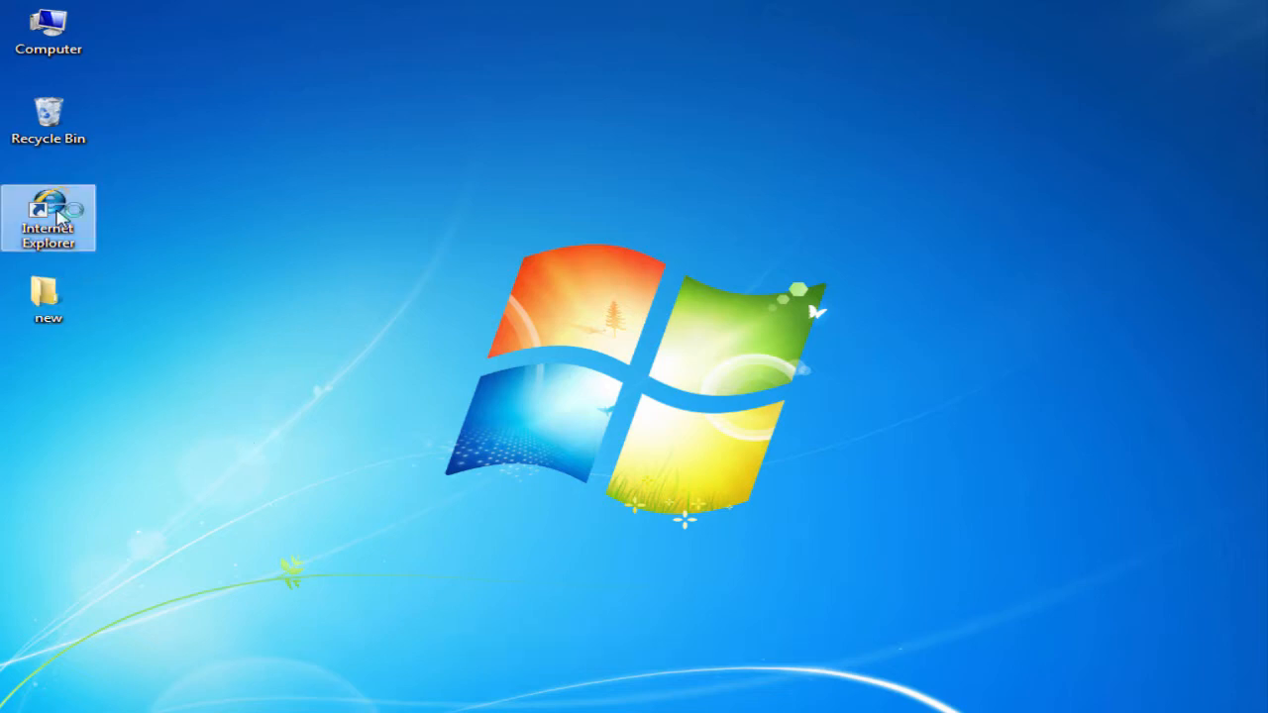
double_click(48, 217)
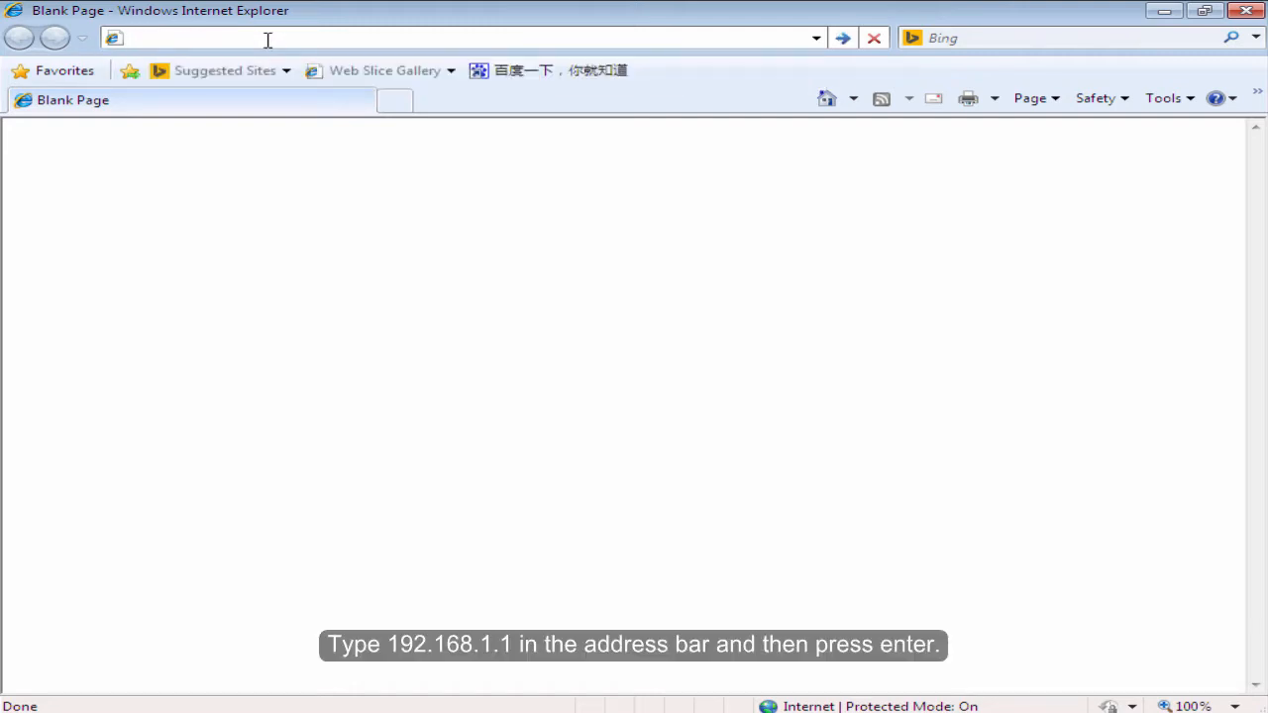
- Go to the router address 192.168.1.1 in the browser
type("192.168.1.1/login.html")
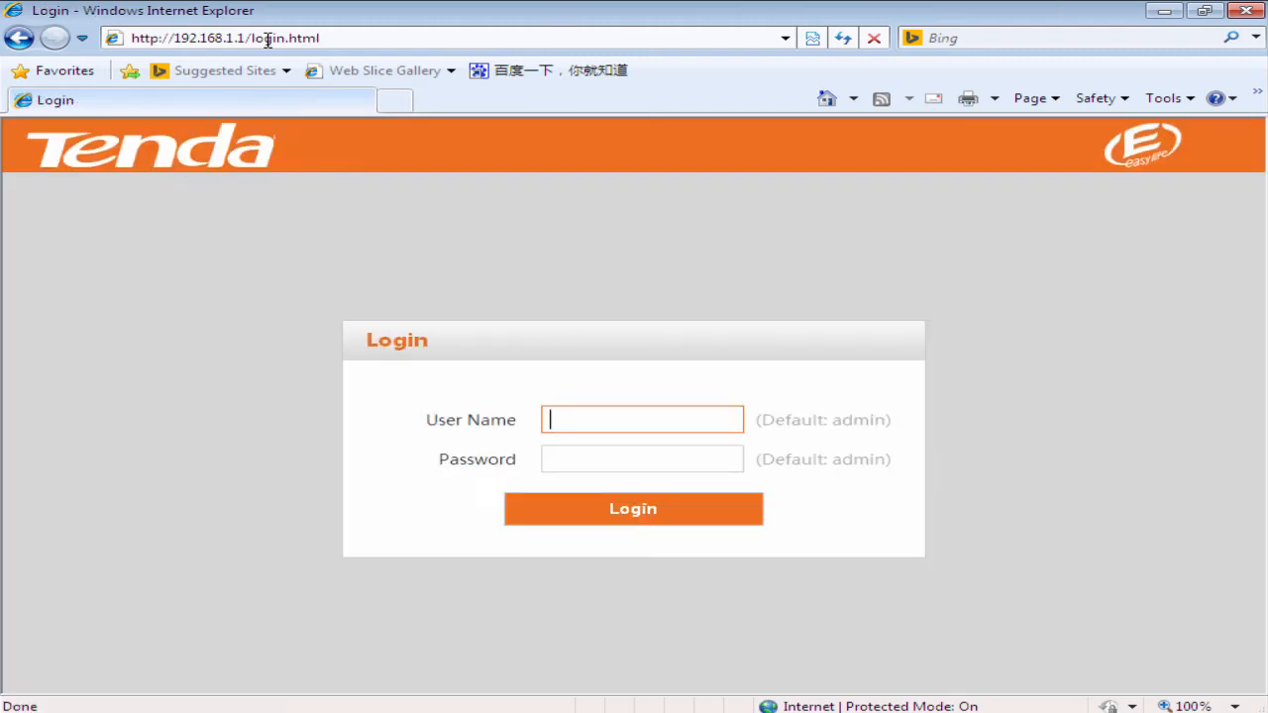
mouse_move(450, 436)
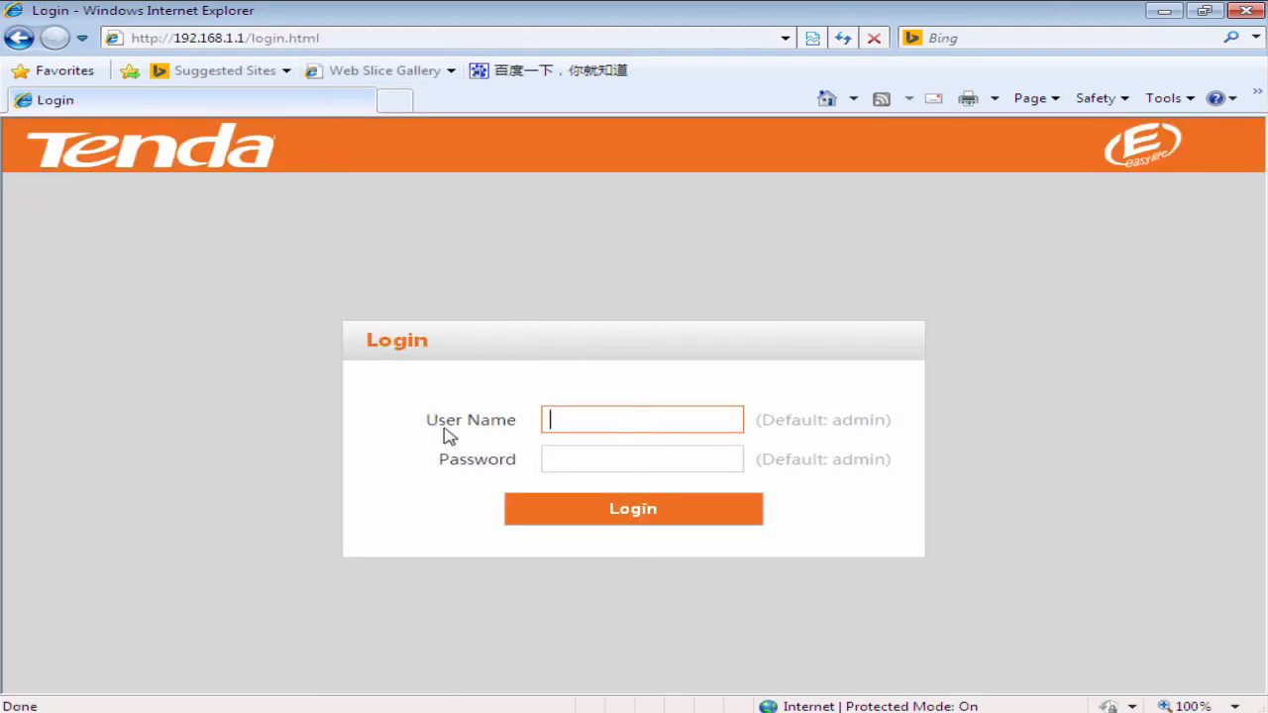
mouse_move(501, 482)
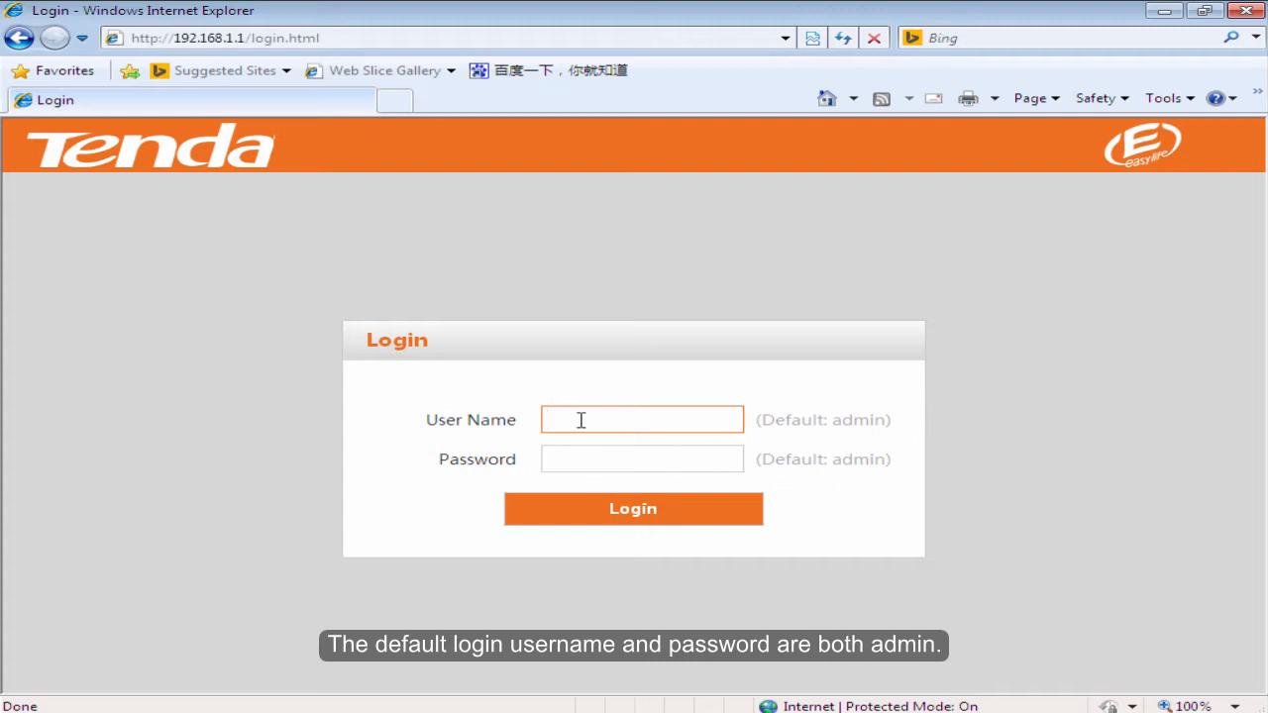
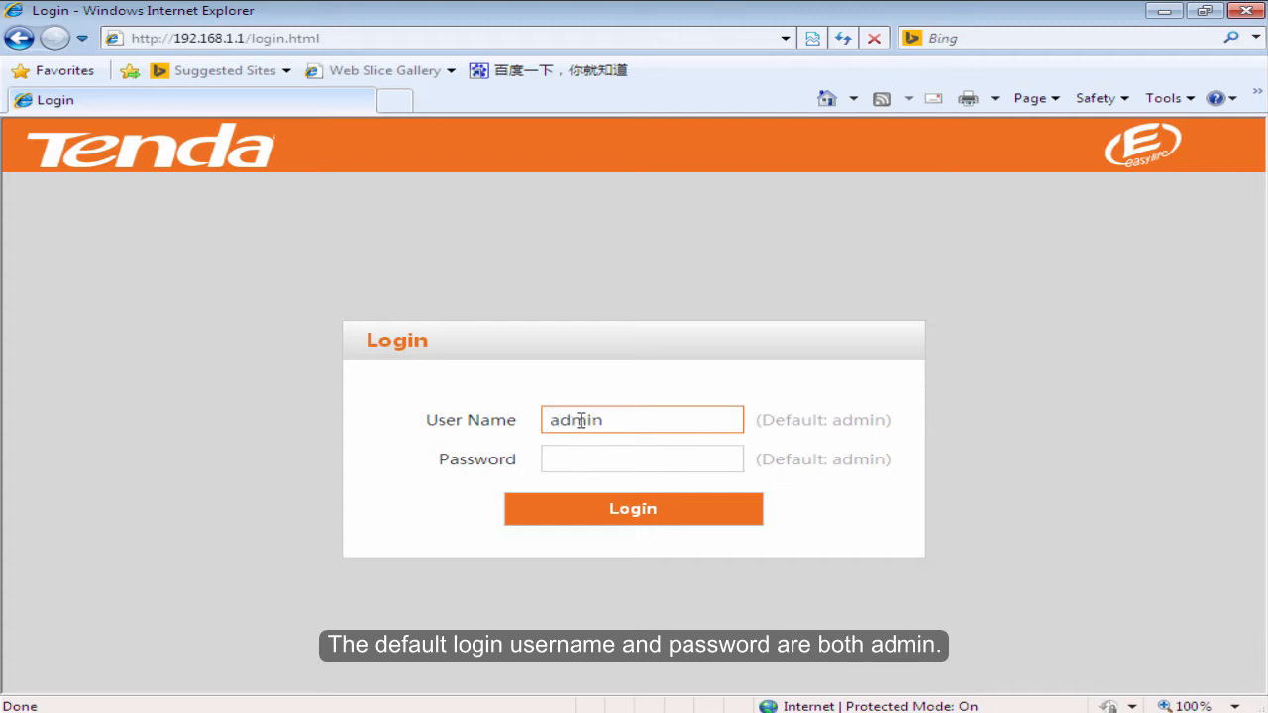
left_click(642, 459)
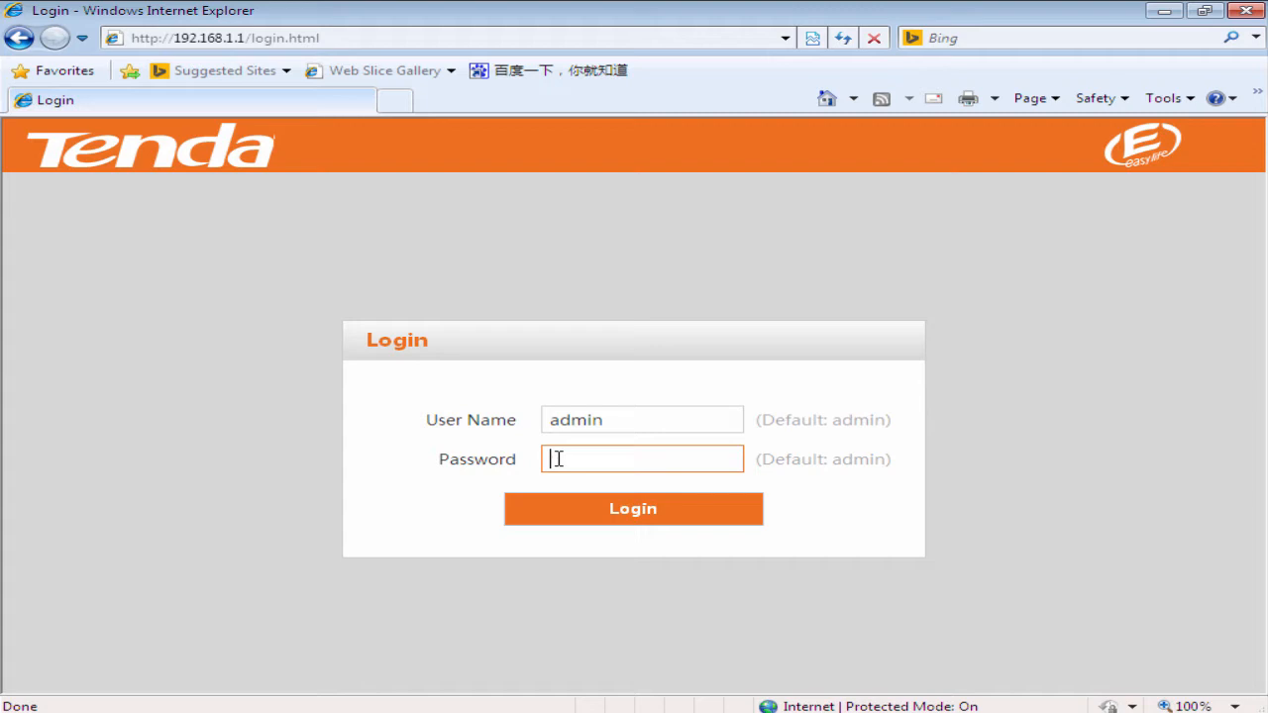
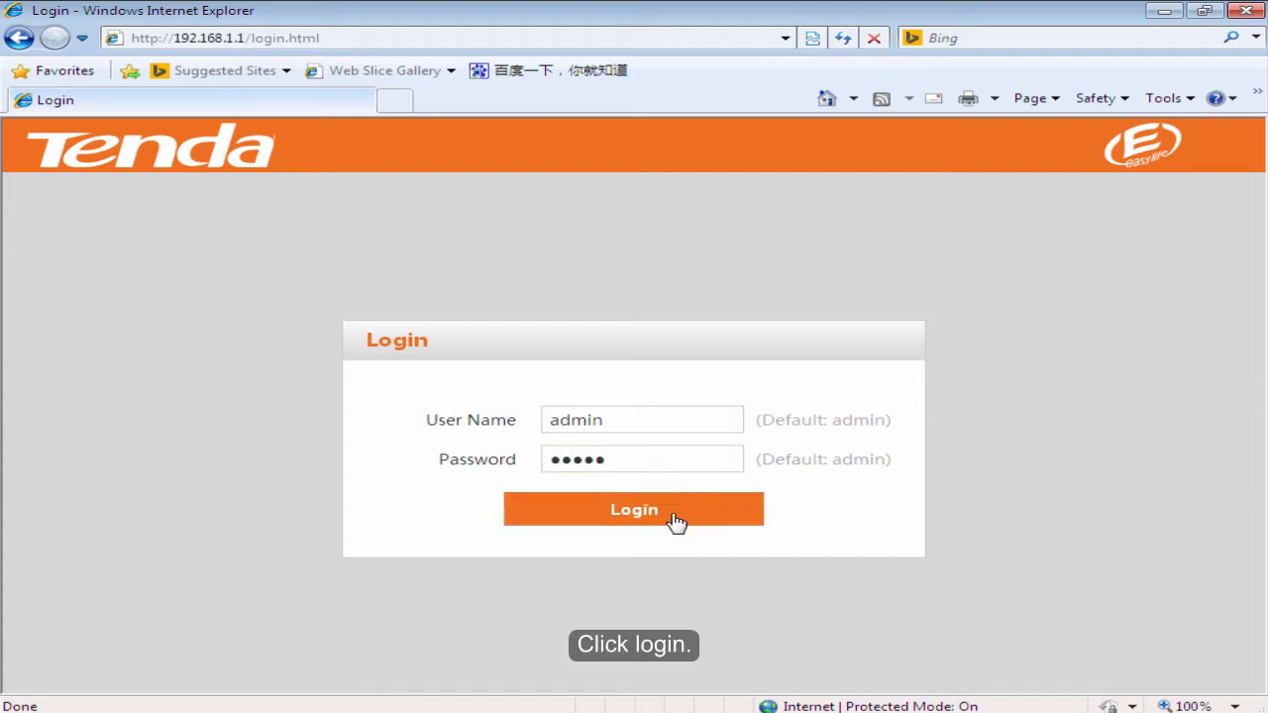
left_click(634, 509)
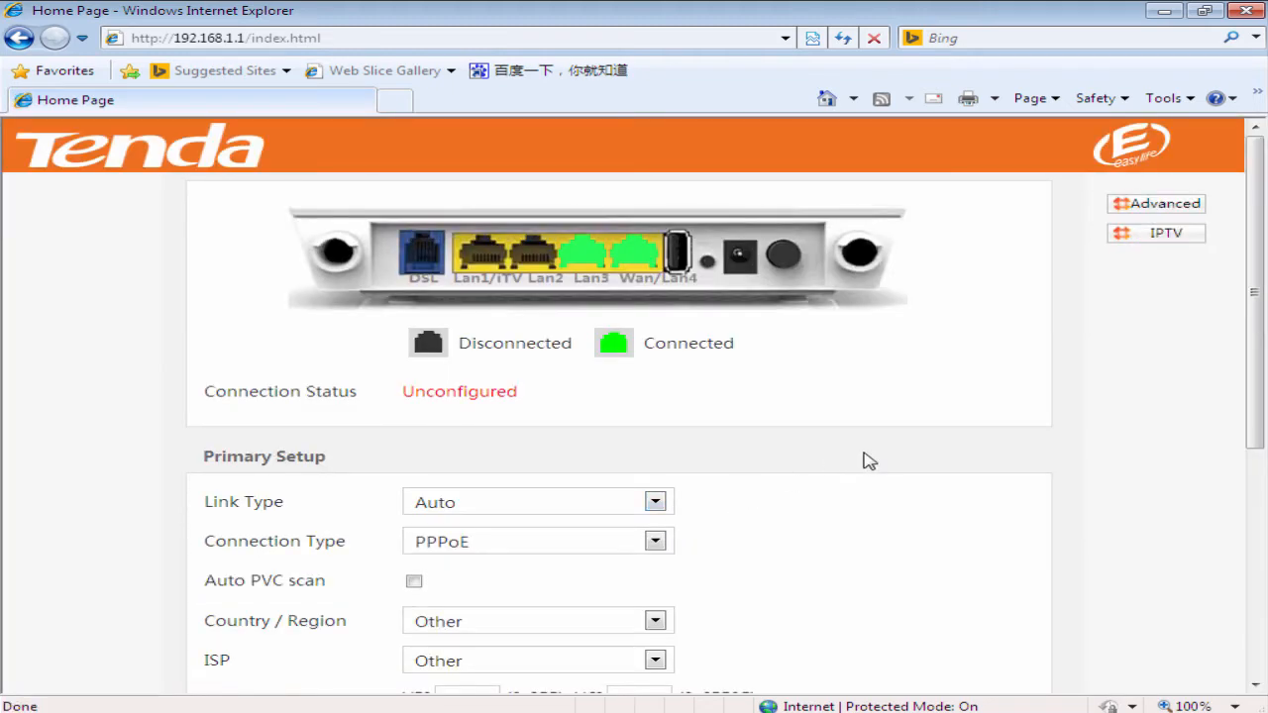
- Choose Ethernet as the Link Type in the Primary Setup form
scroll("down", 3)
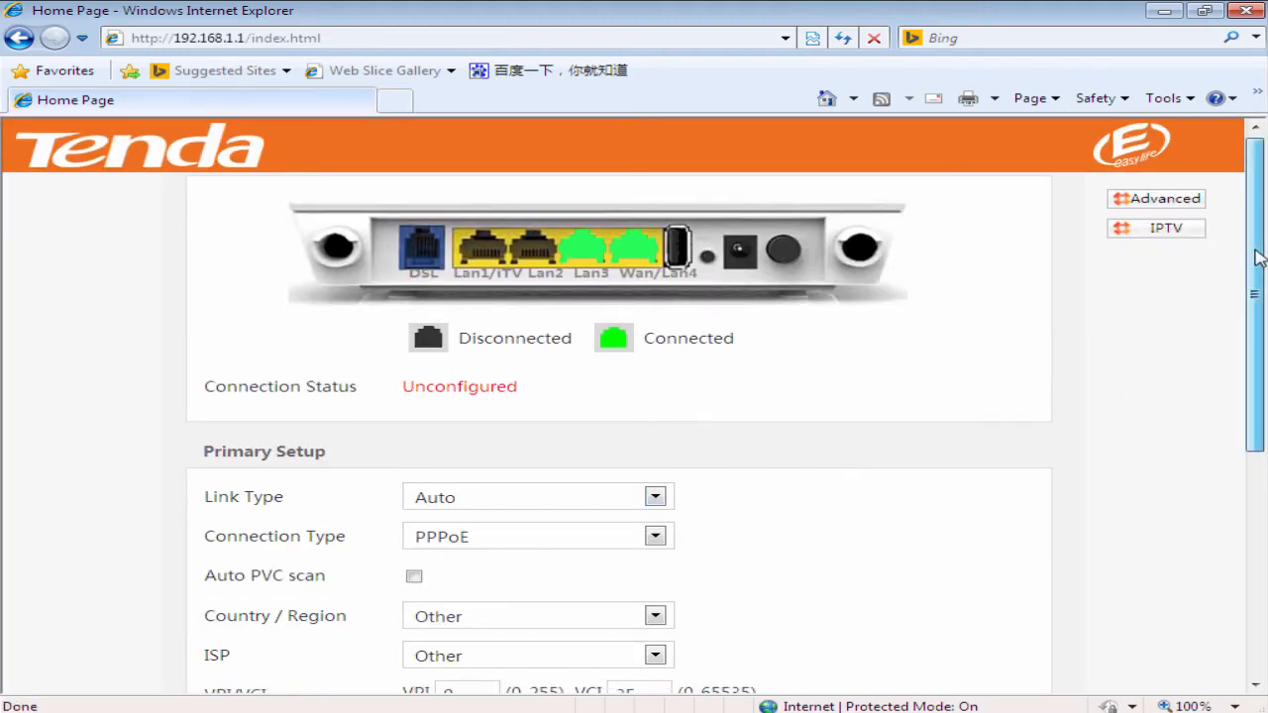
scroll("down", 3)
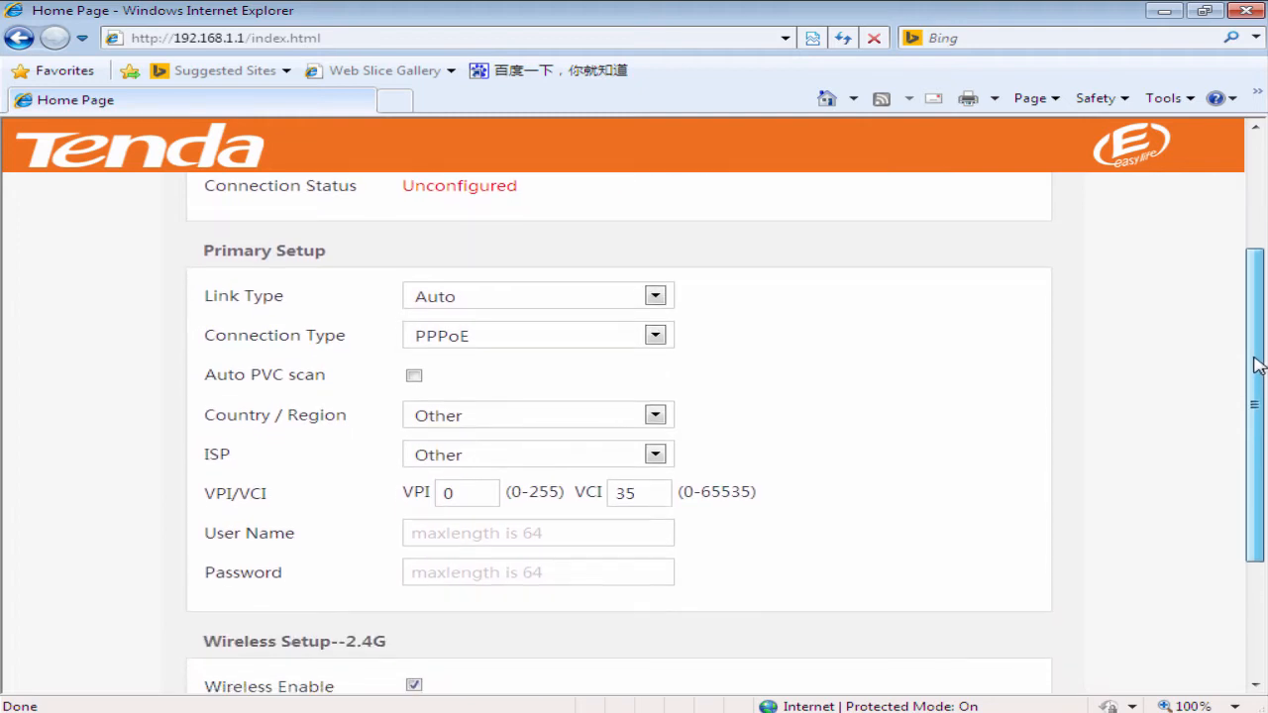
scroll("down", 3)
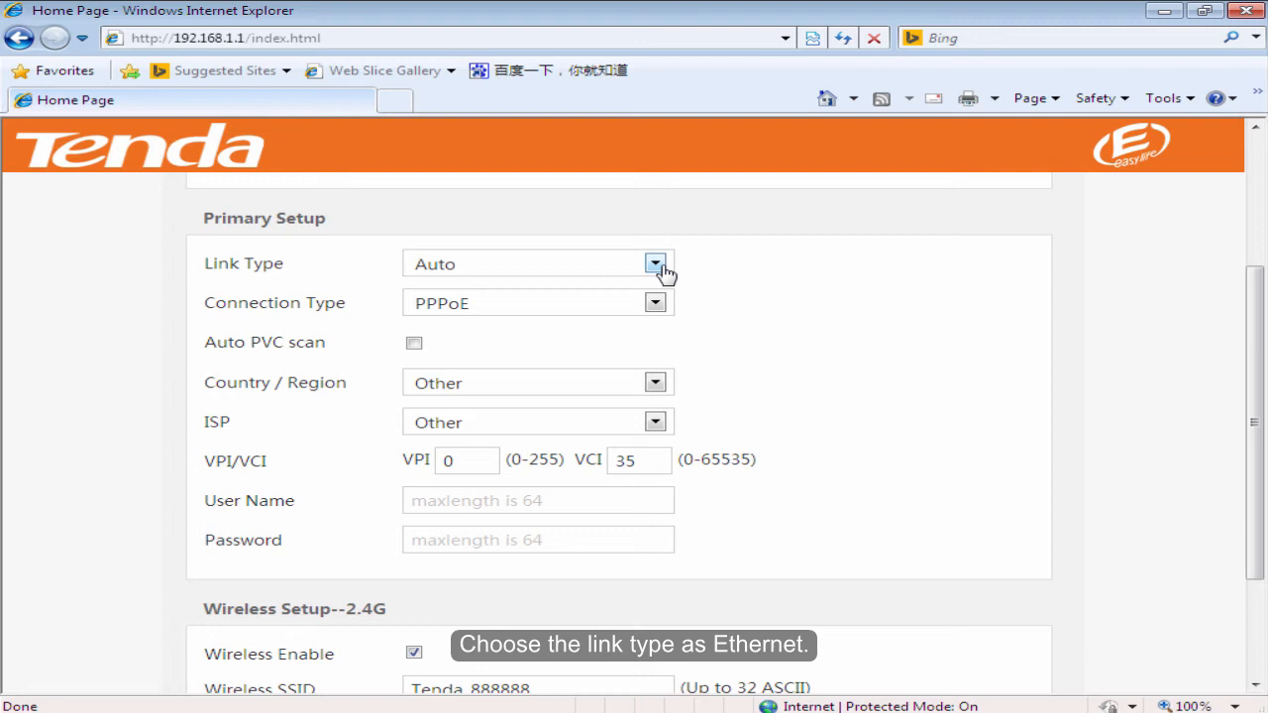
left_click(655, 264)
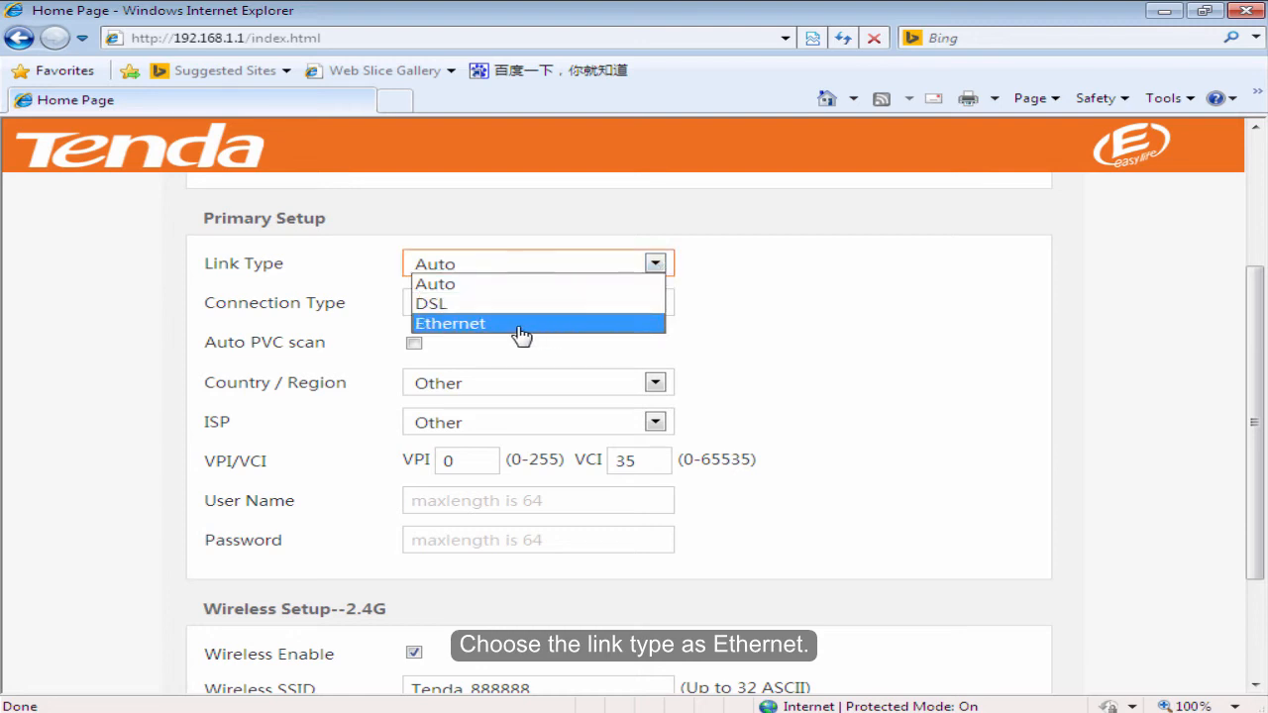
mouse_move(508, 330)
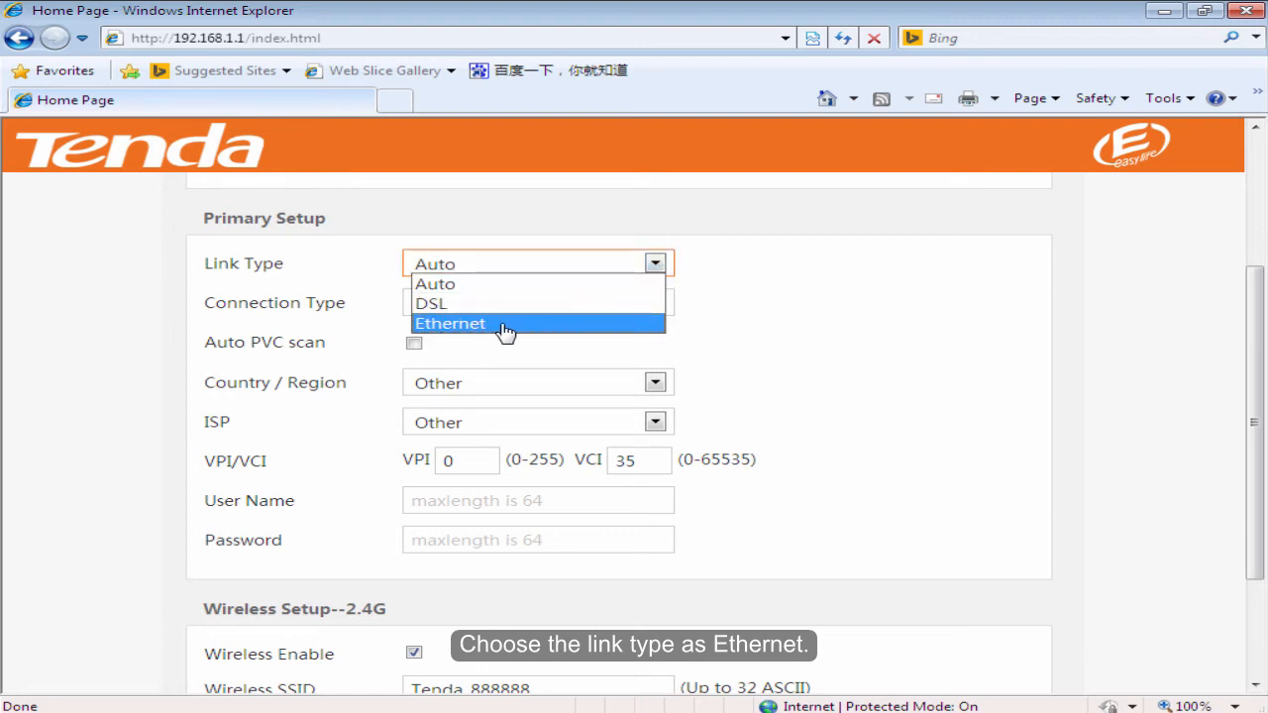
left_click(451, 323)
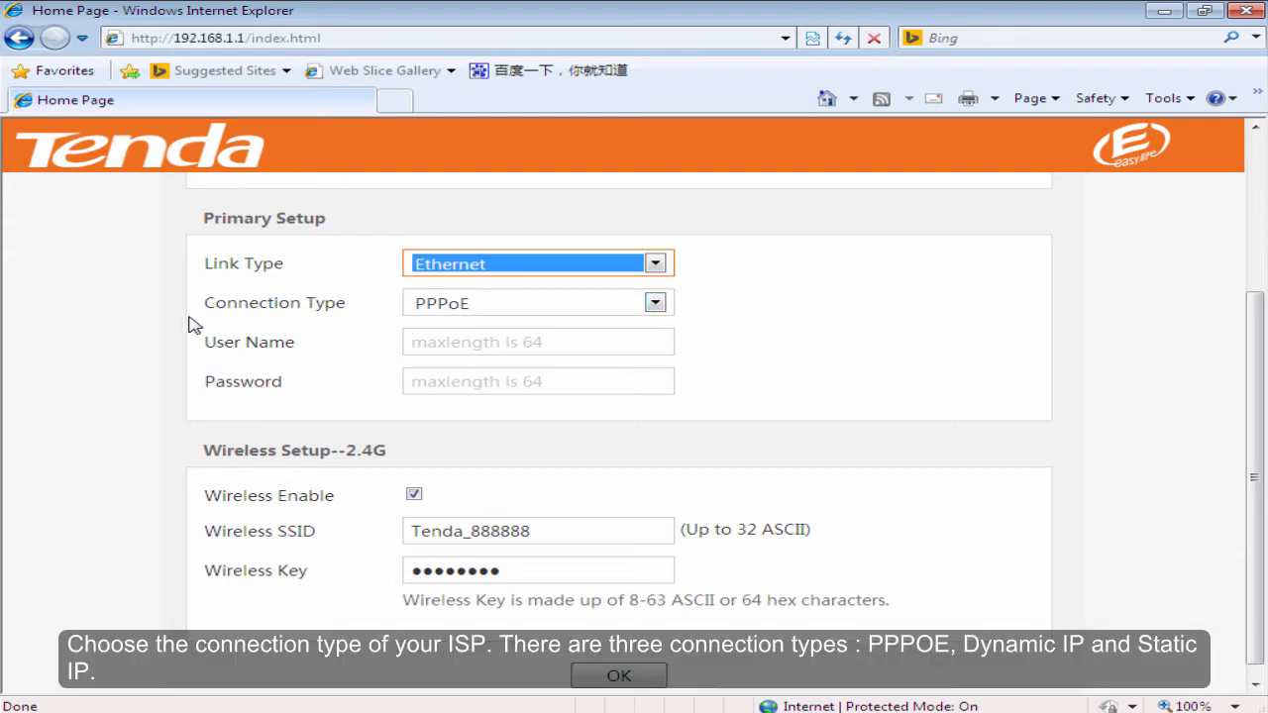
mouse_move(689, 328)
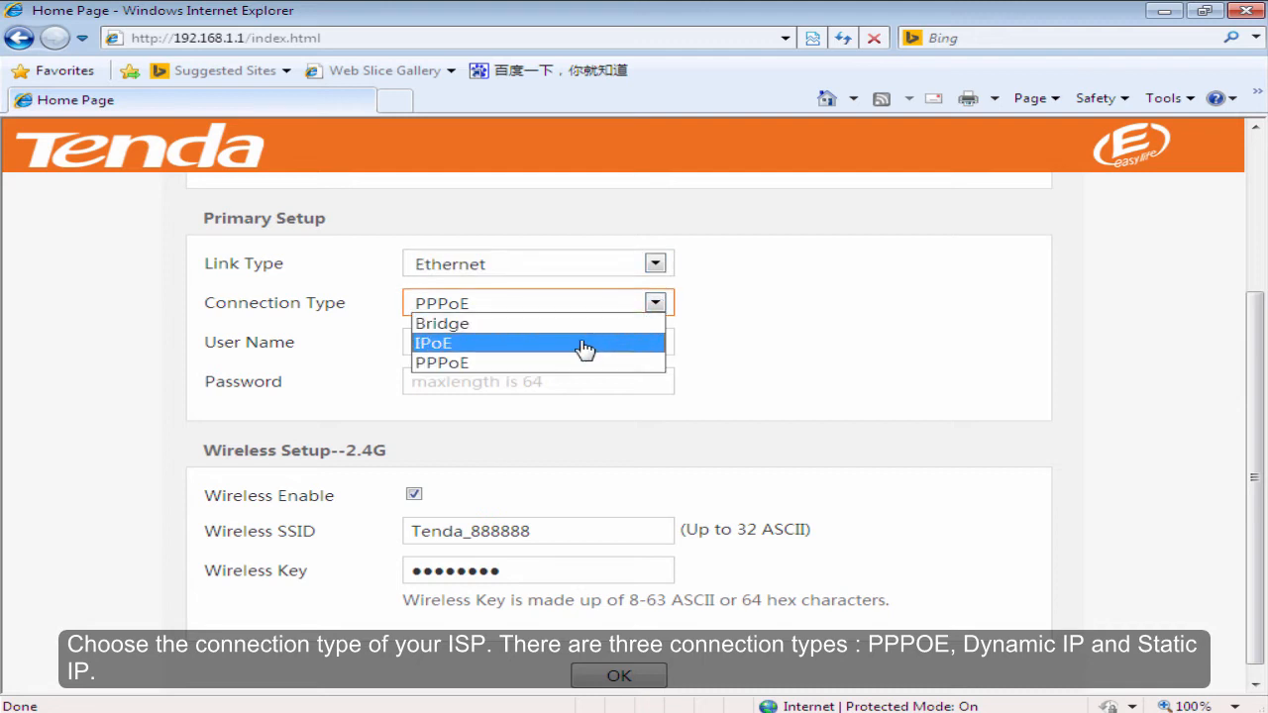
- Choose IPoE as the connection type with Dynamic IP address mode
left_click(442, 363)
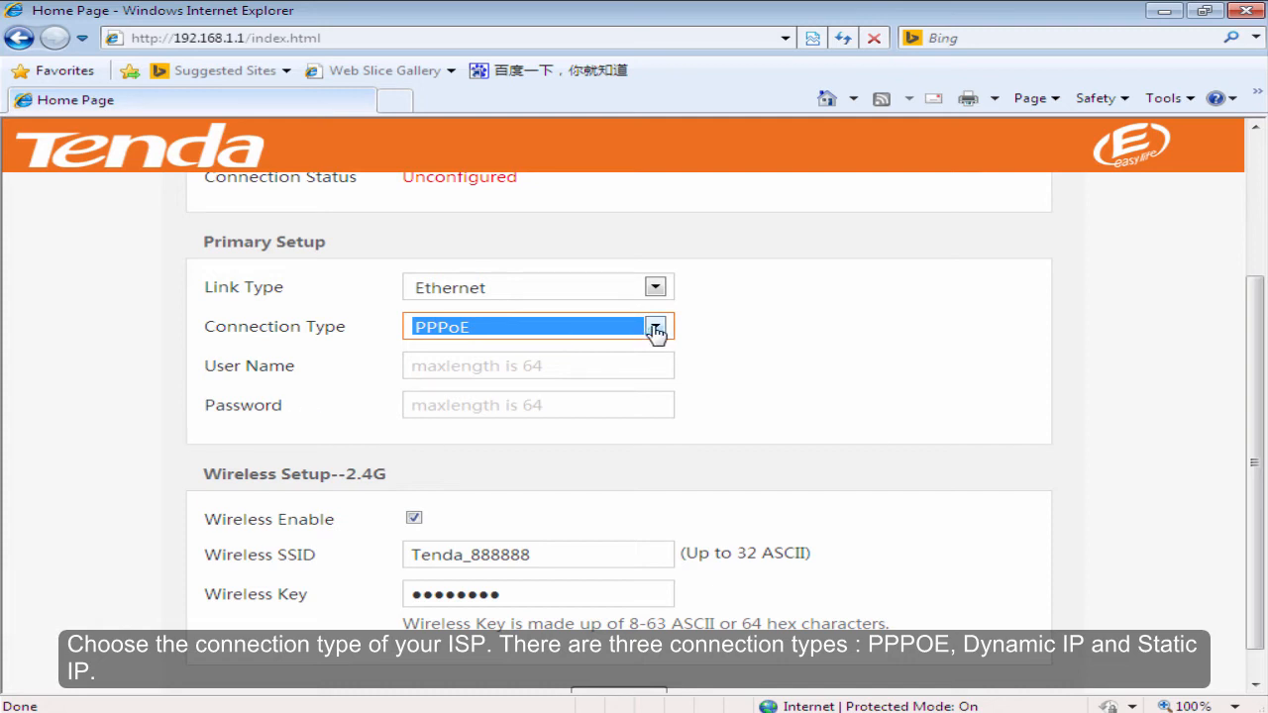
left_click(655, 327)
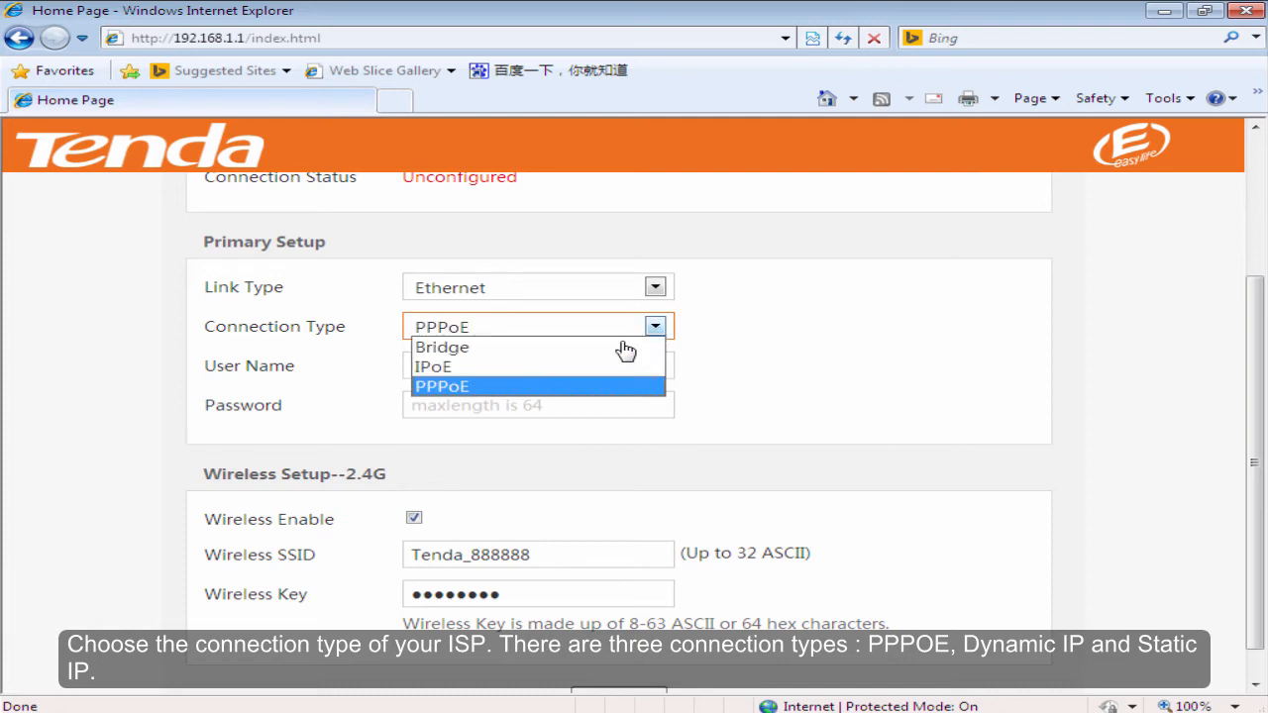
mouse_move(535, 366)
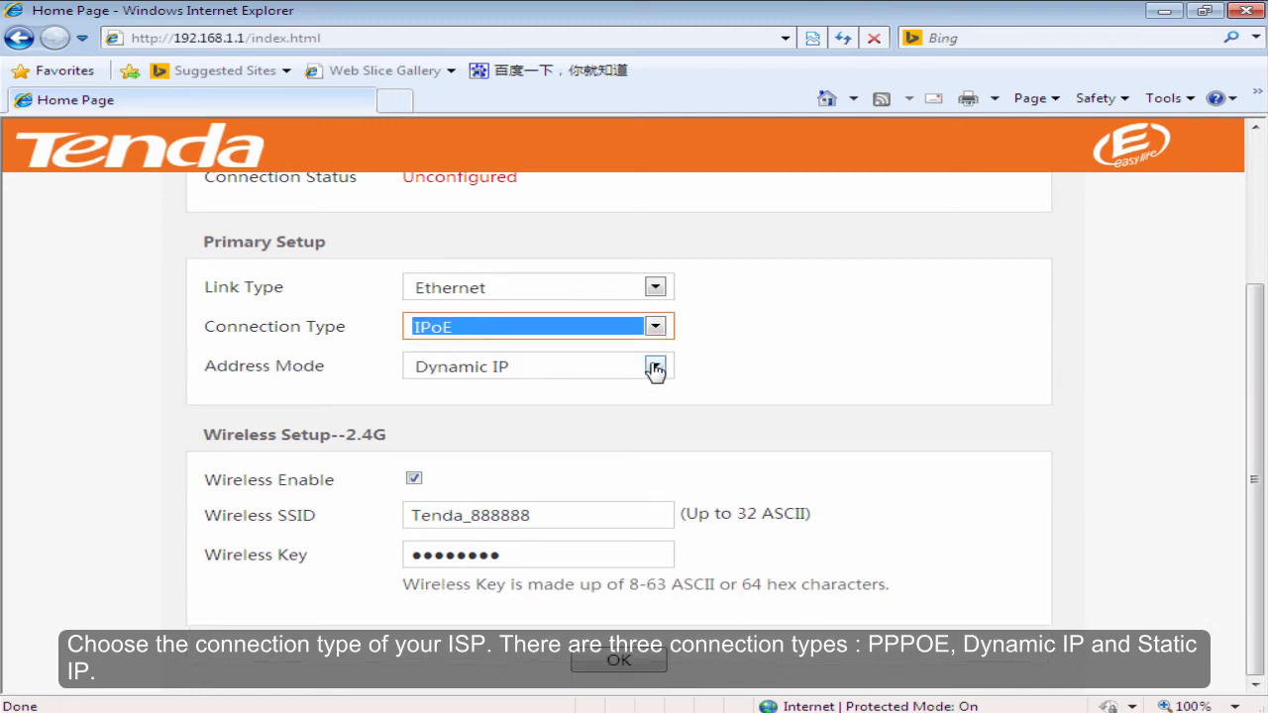
left_click(653, 365)
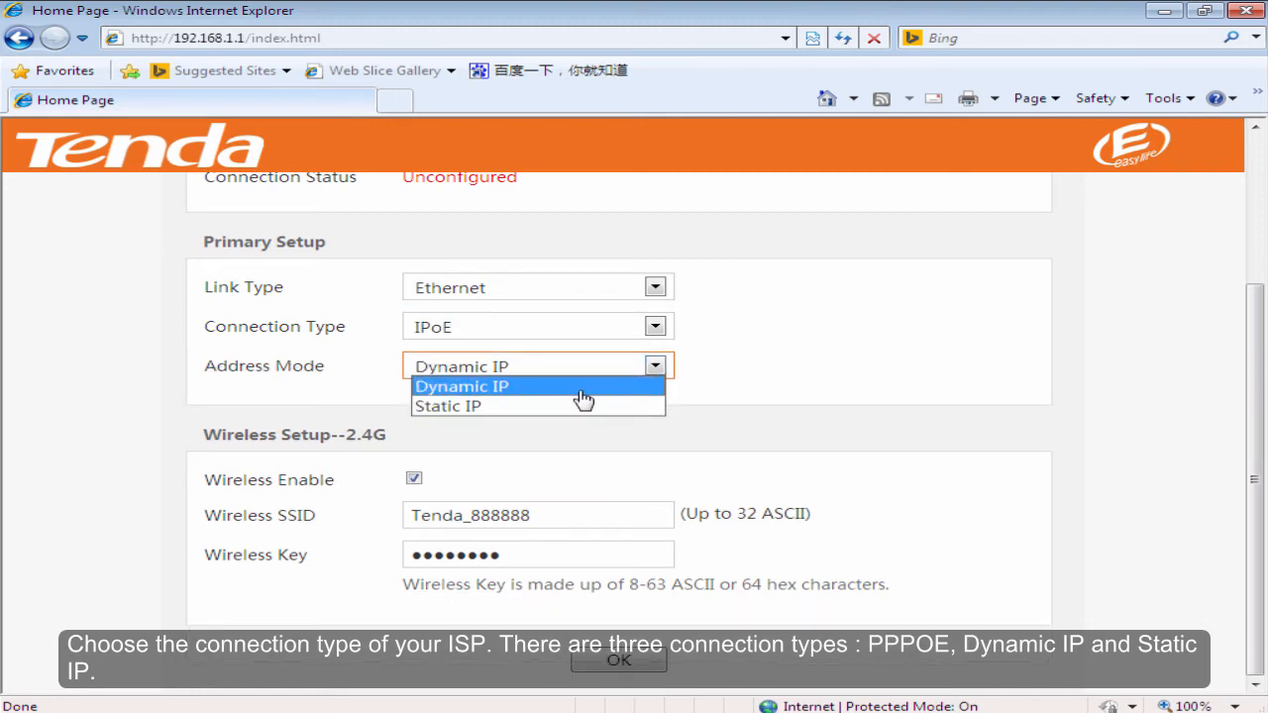
left_click(462, 387)
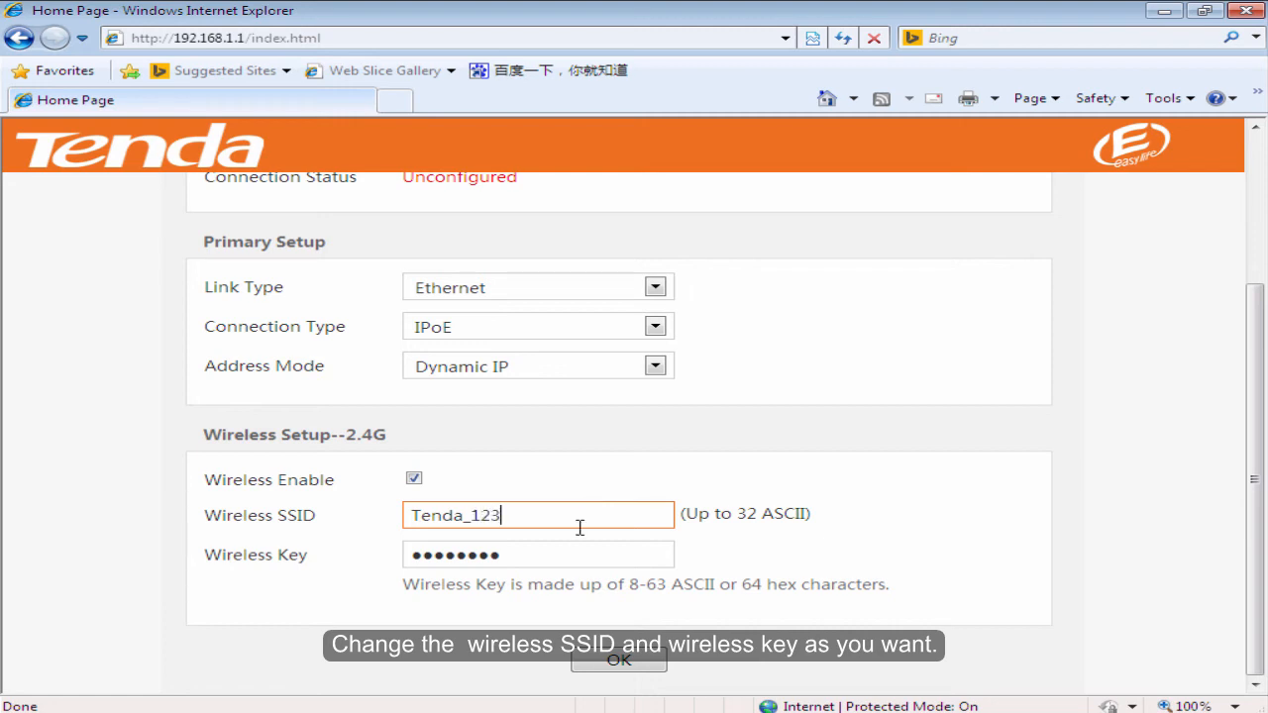
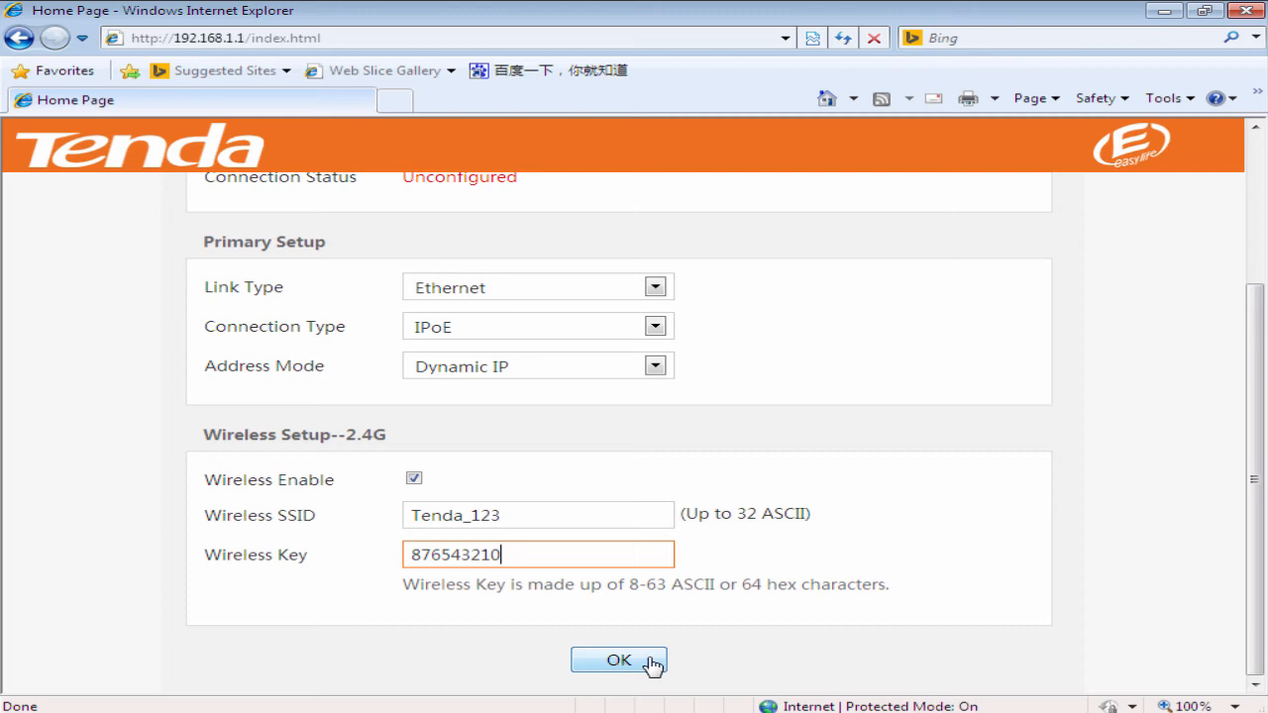
left_click(618, 660)
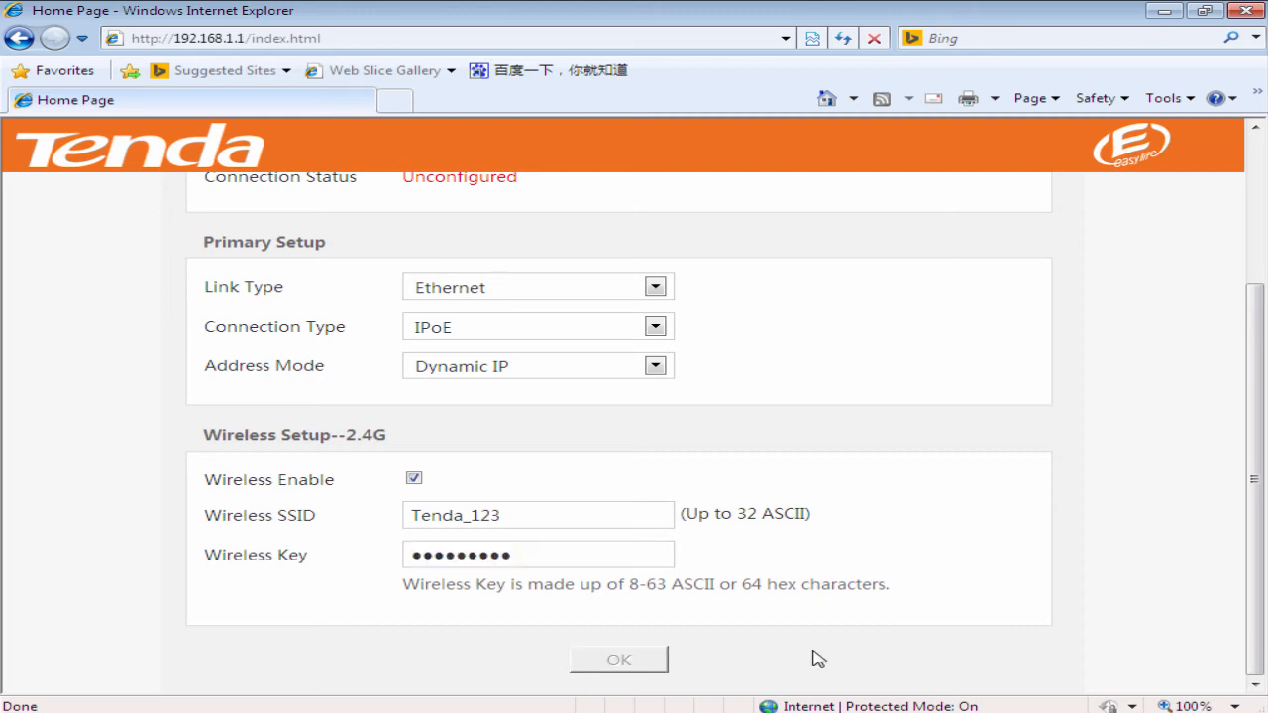
- Confirm Save Success until Connection Status shows Connected
left_click(619, 660)
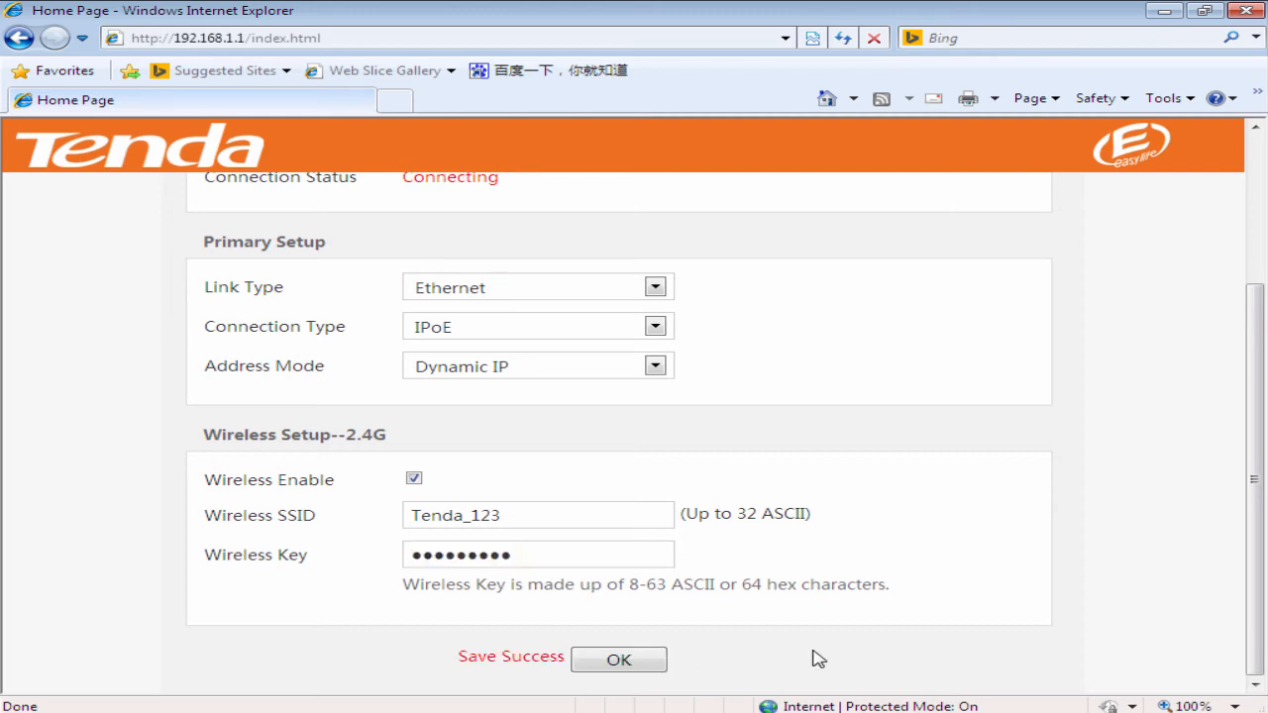
left_click(619, 660)
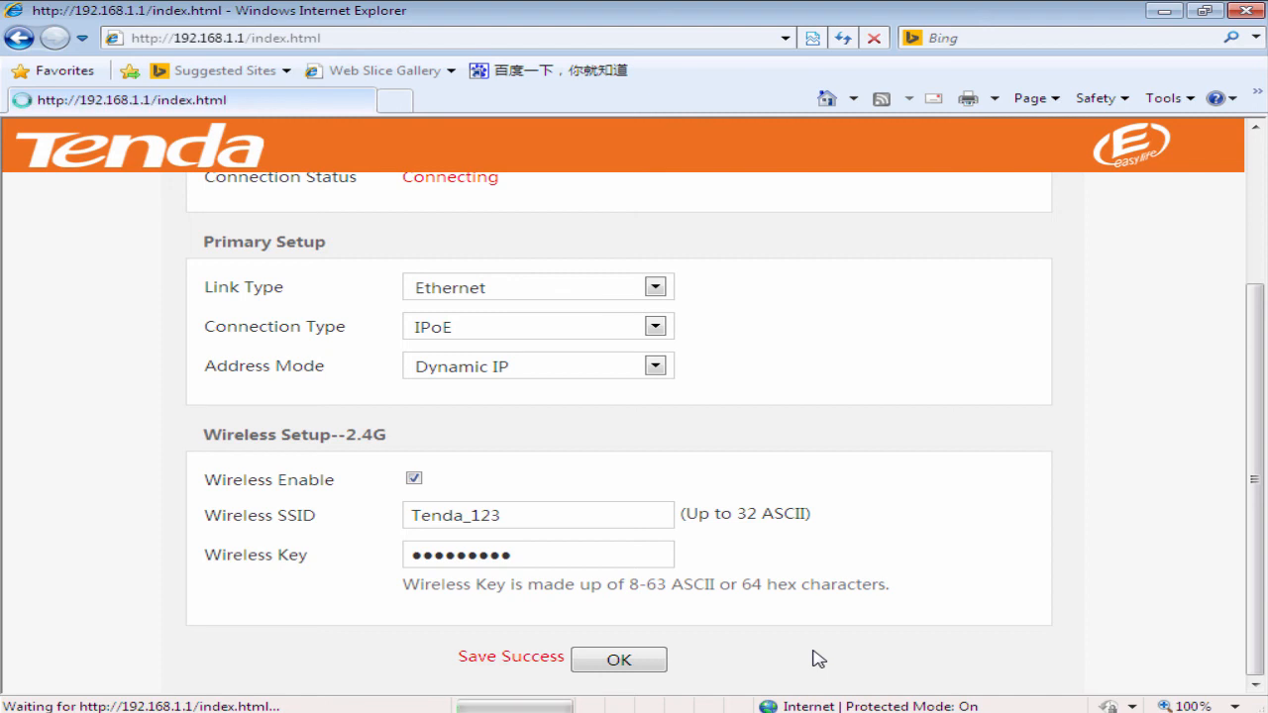
left_click(618, 660)
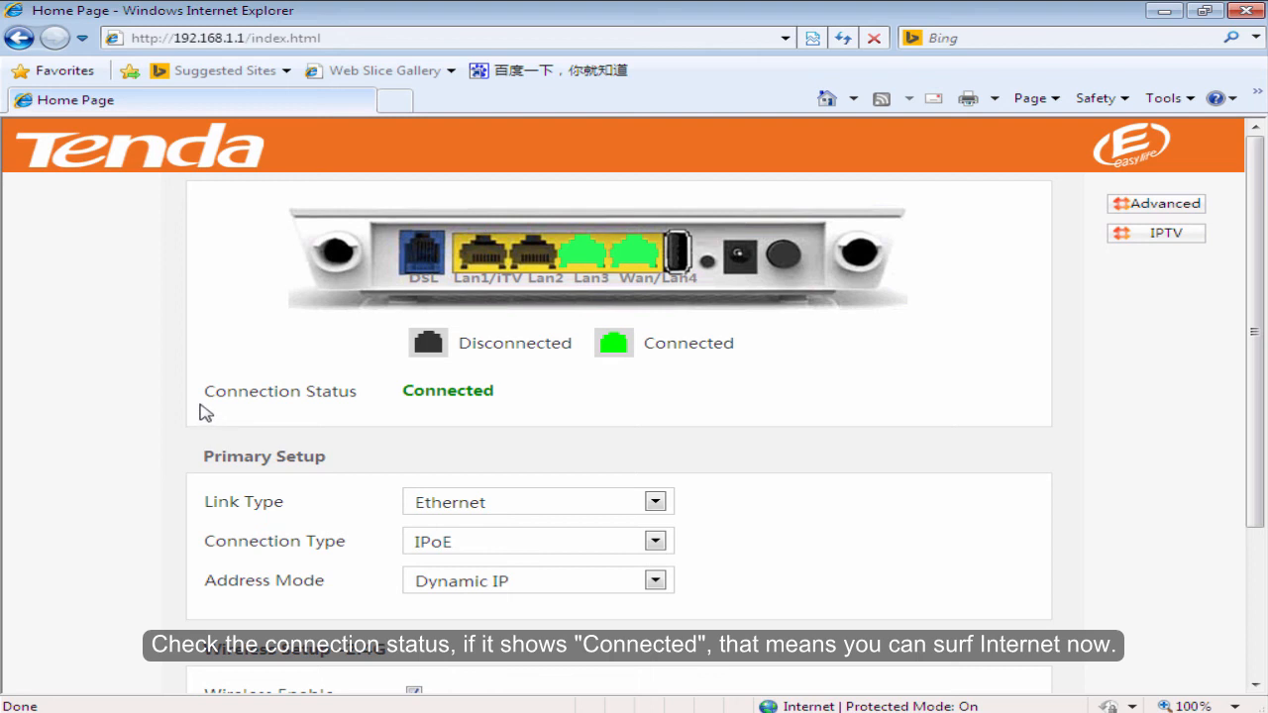
mouse_move(203, 388)
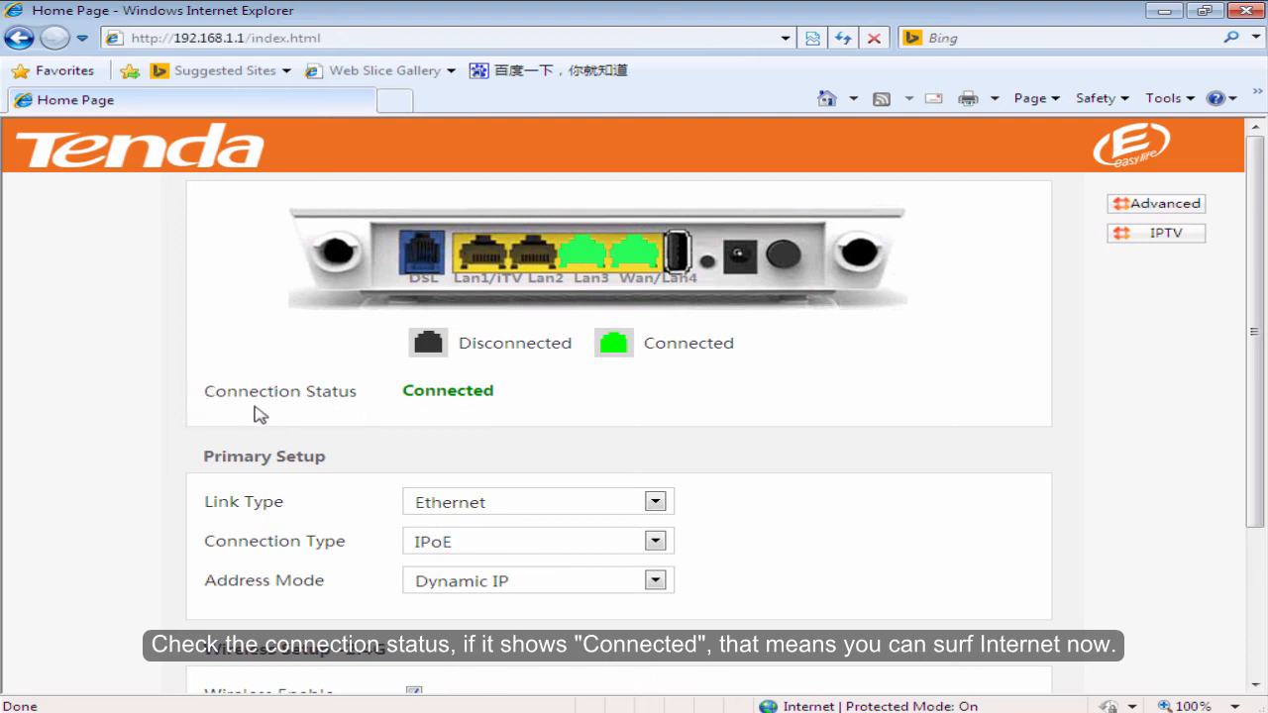
mouse_move(498, 414)
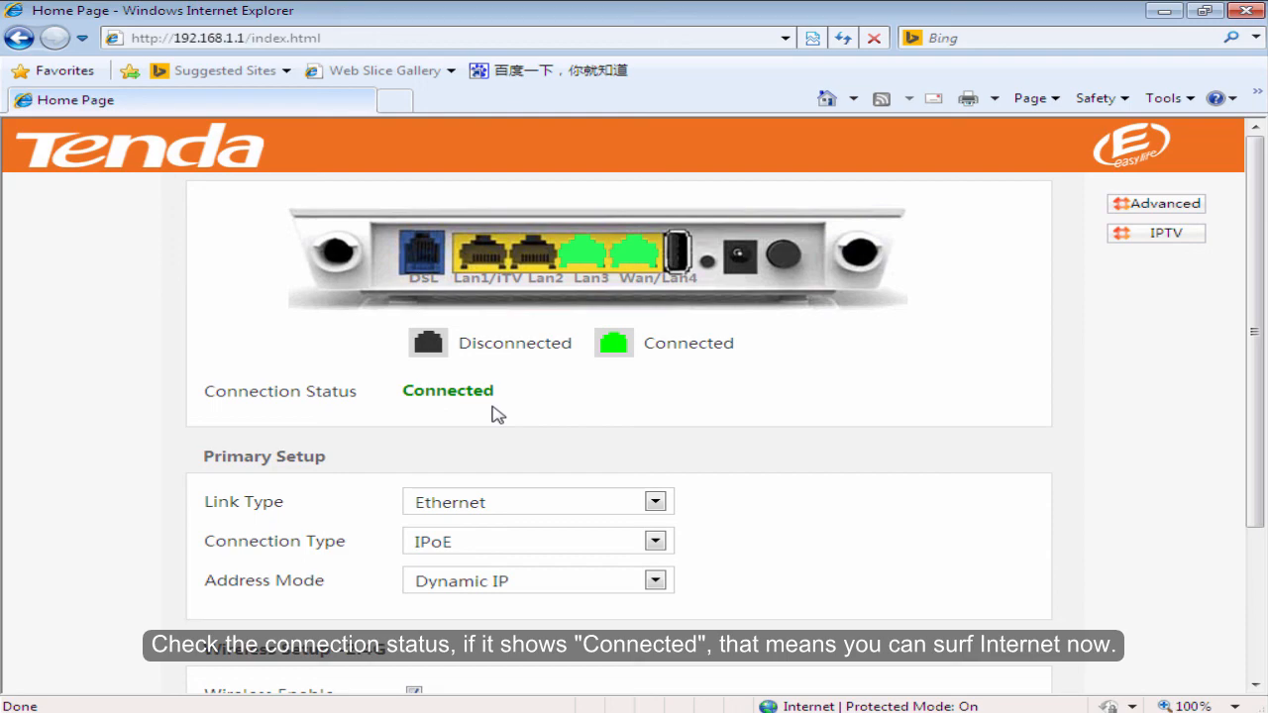